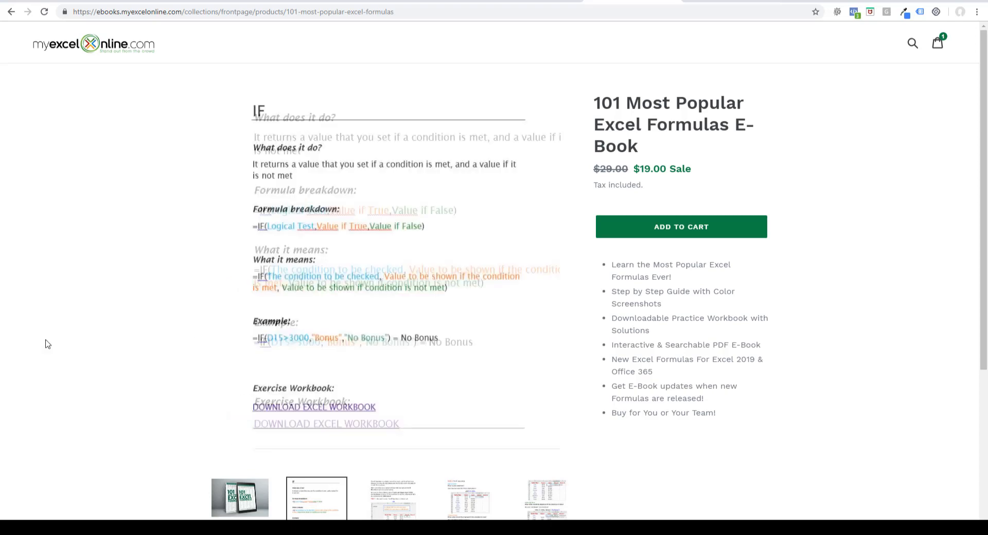
{"action": "scroll", "scroll_direction": "down", "scroll_amount": 3}
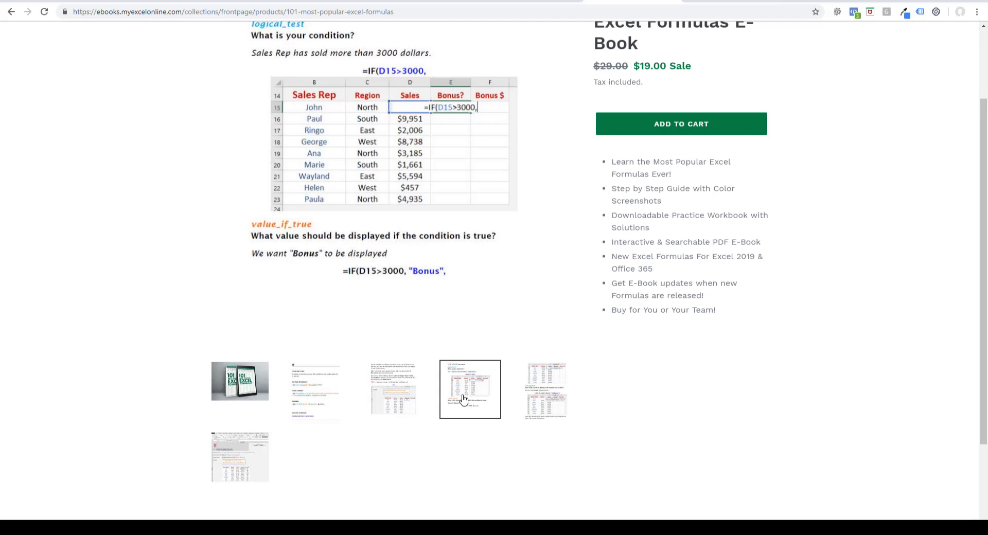
{"action": "mouse_move", "coordinate": [655, 355]}
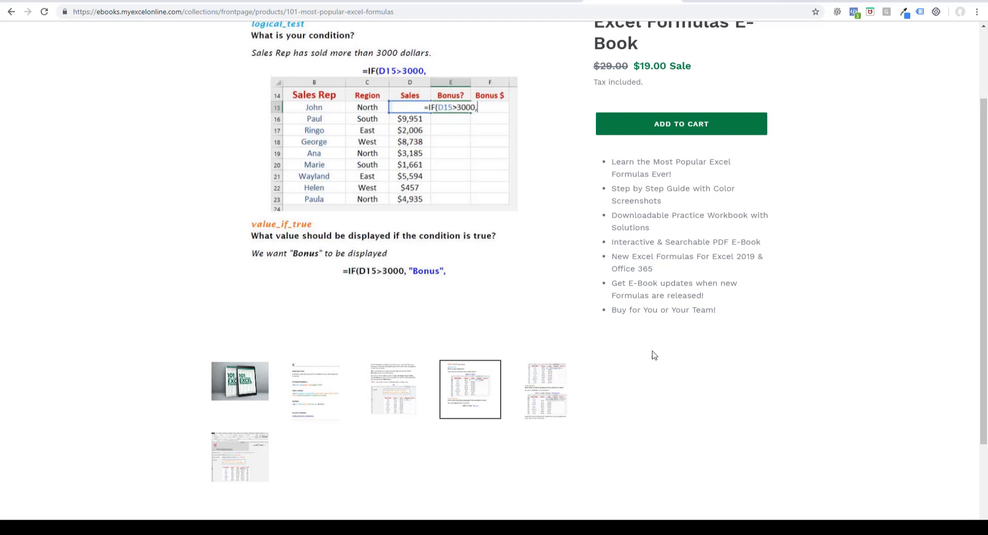
{"action": "scroll", "scroll_direction": "up", "scroll_amount": 3}
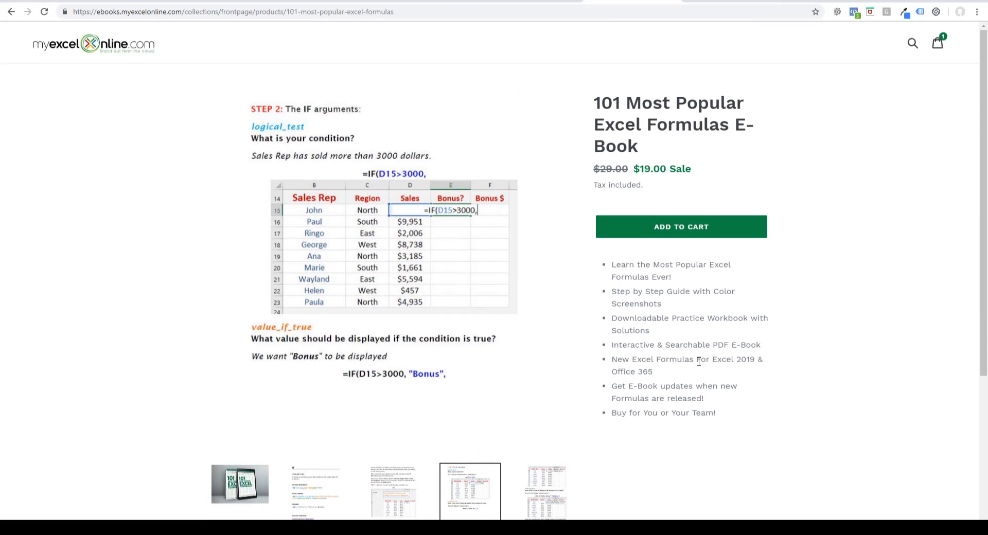
{"action": "mouse_move", "coordinate": [729, 160]}
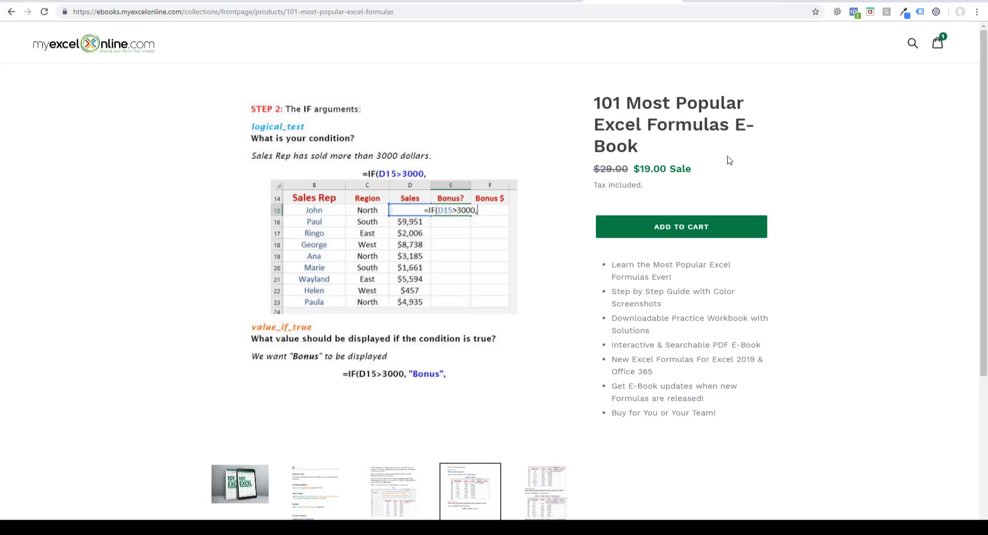
{"action": "mouse_move", "coordinate": [750, 192]}
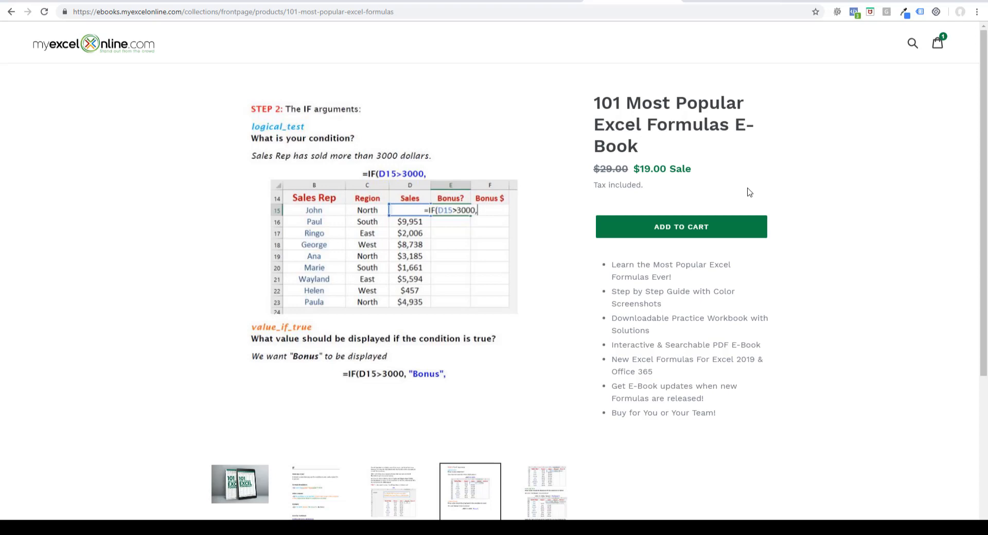
{"action": "mouse_move", "coordinate": [904, 404]}
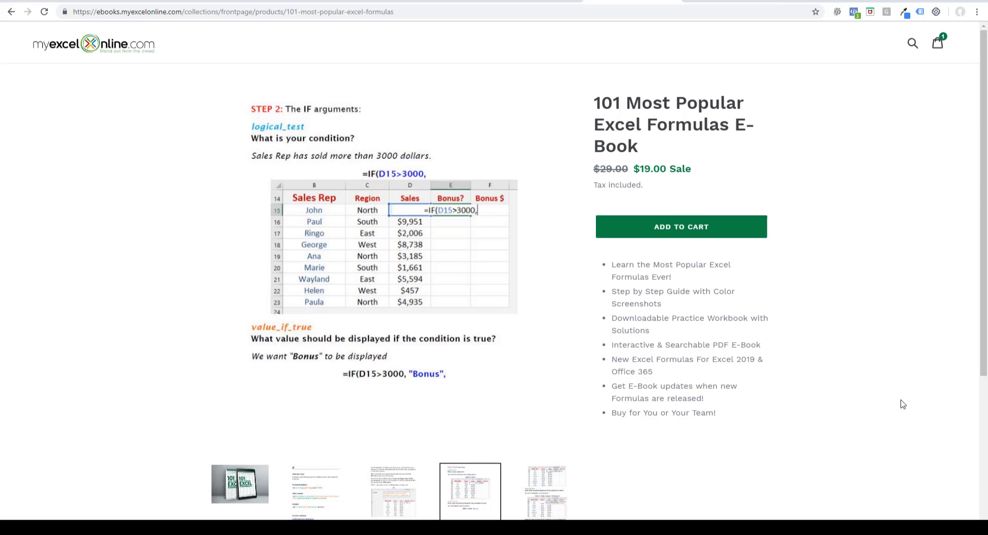